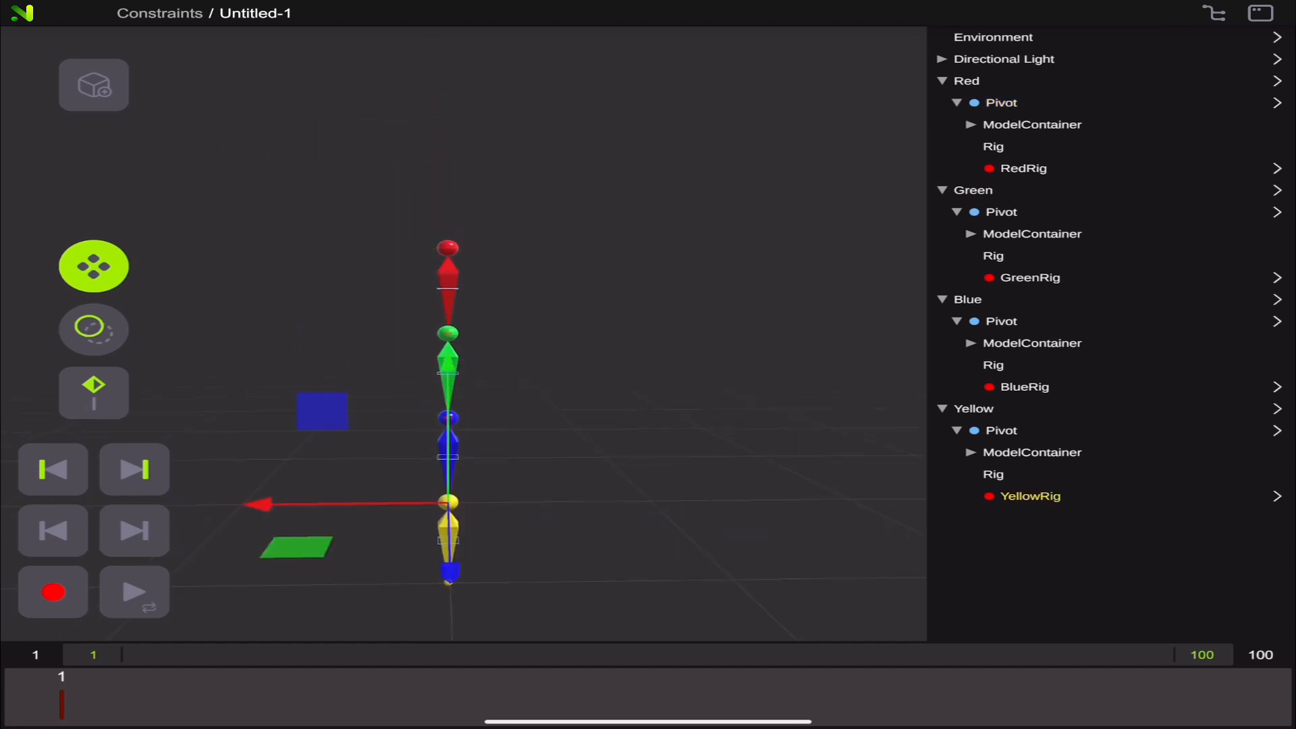
# Give YellowRig a BlueRig-sourced parent constraint with rotation unconstrained
pyautogui.click(1031, 496)
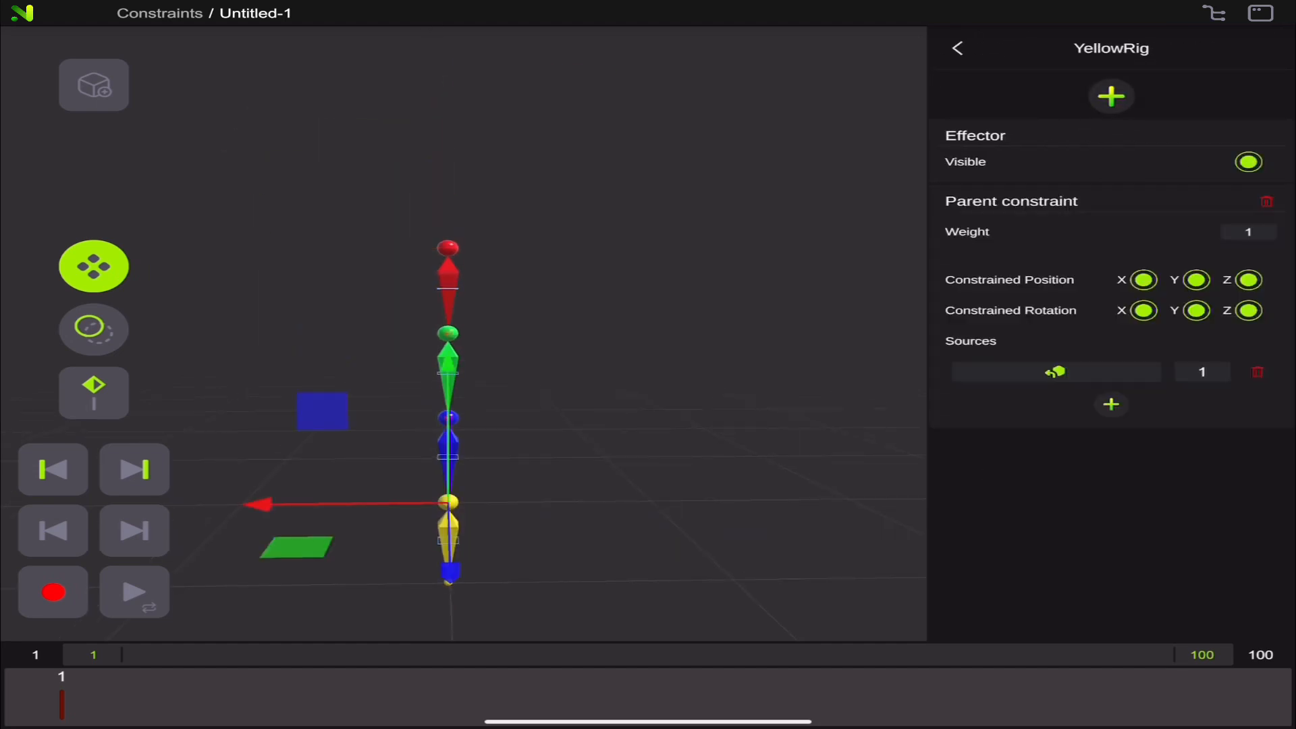
pyautogui.moveTo(1056, 371); pyautogui.dragTo(727, 421)
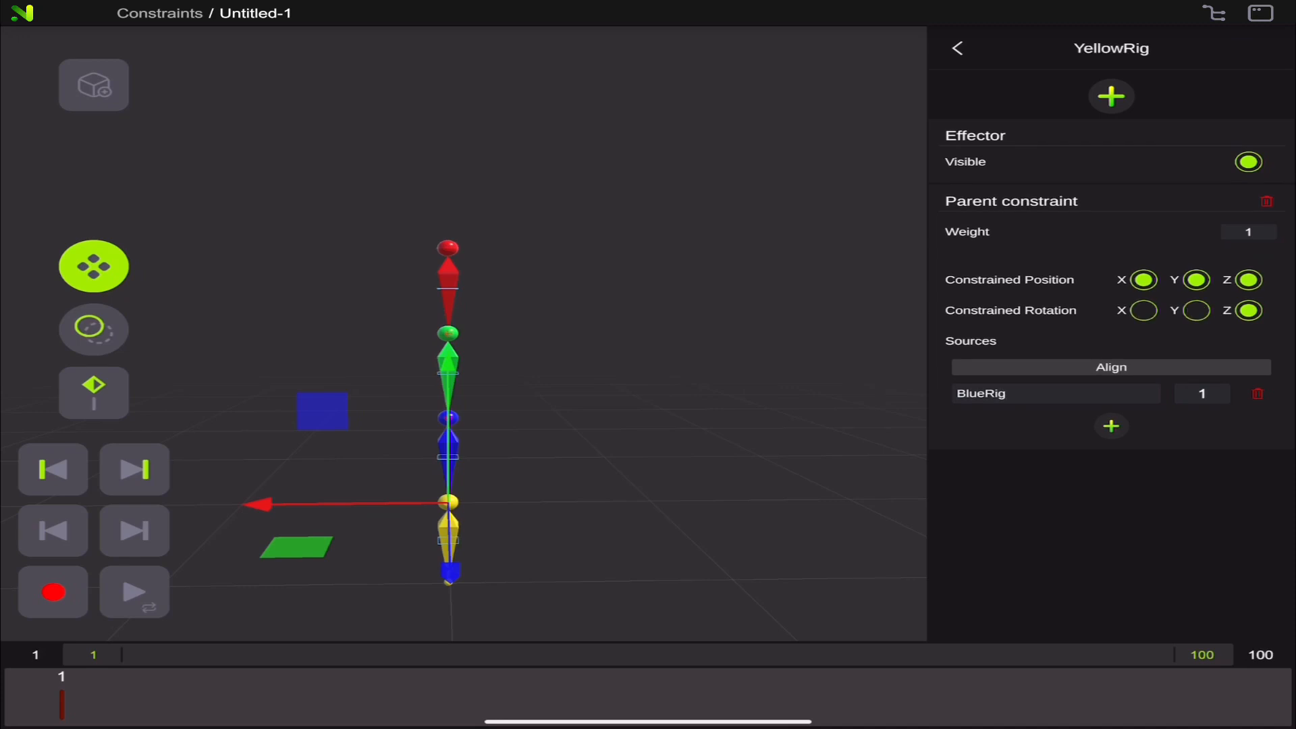
pyautogui.click(1248, 310)
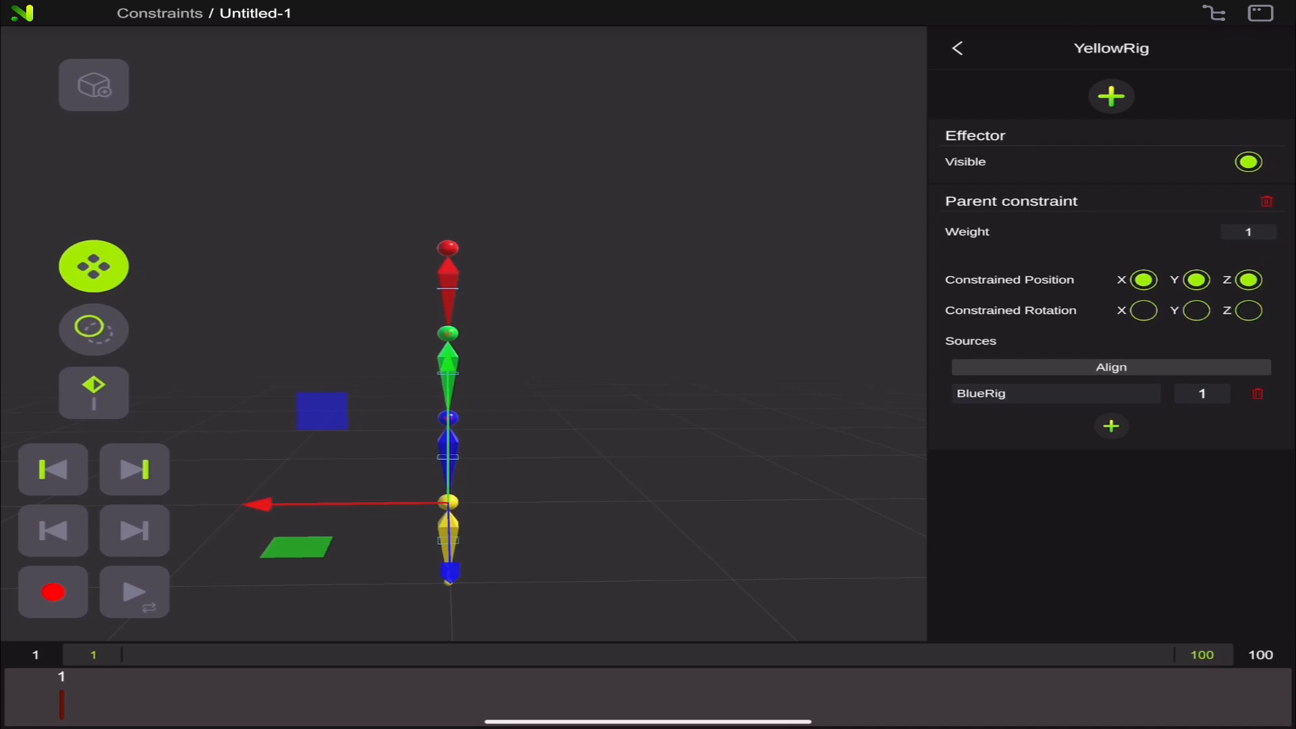
pyautogui.click(956, 47)
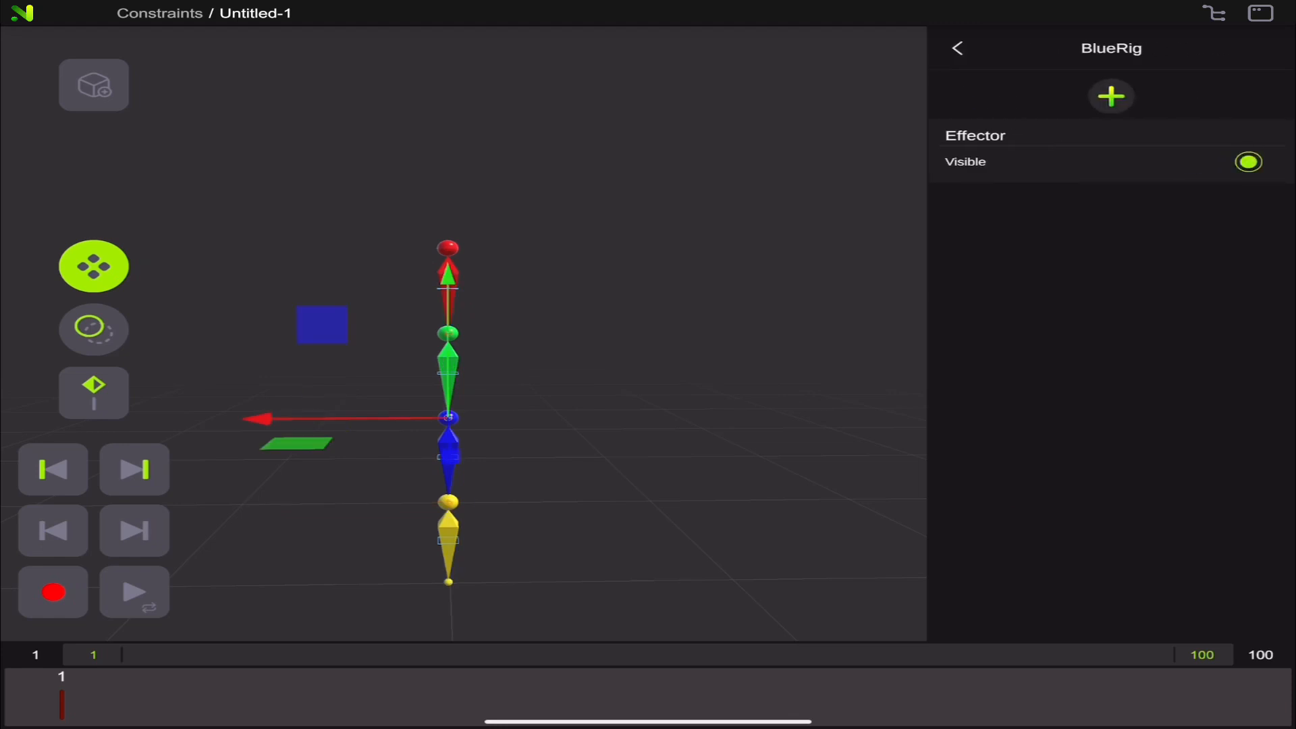
# Add a GreenRig-sourced parent constraint to BlueRig, with rotation axes unticked
pyautogui.click(1112, 96)
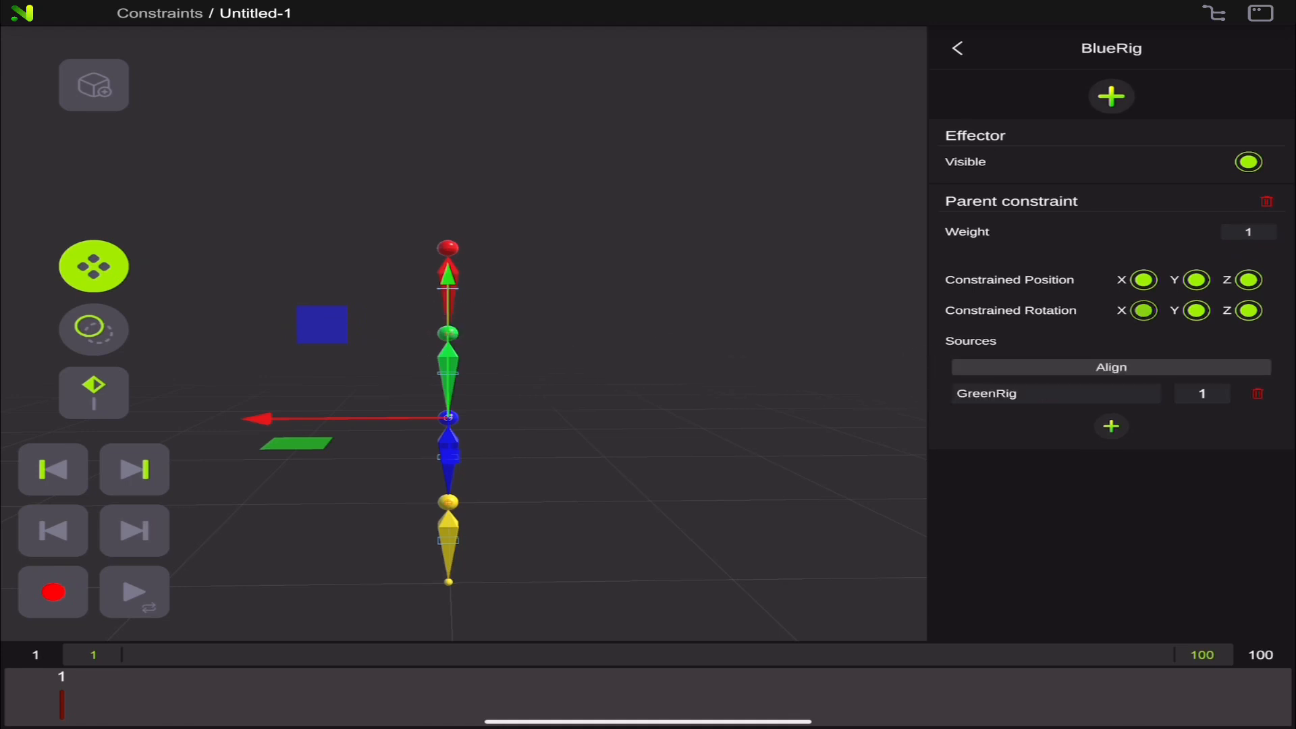
pyautogui.click(1143, 310)
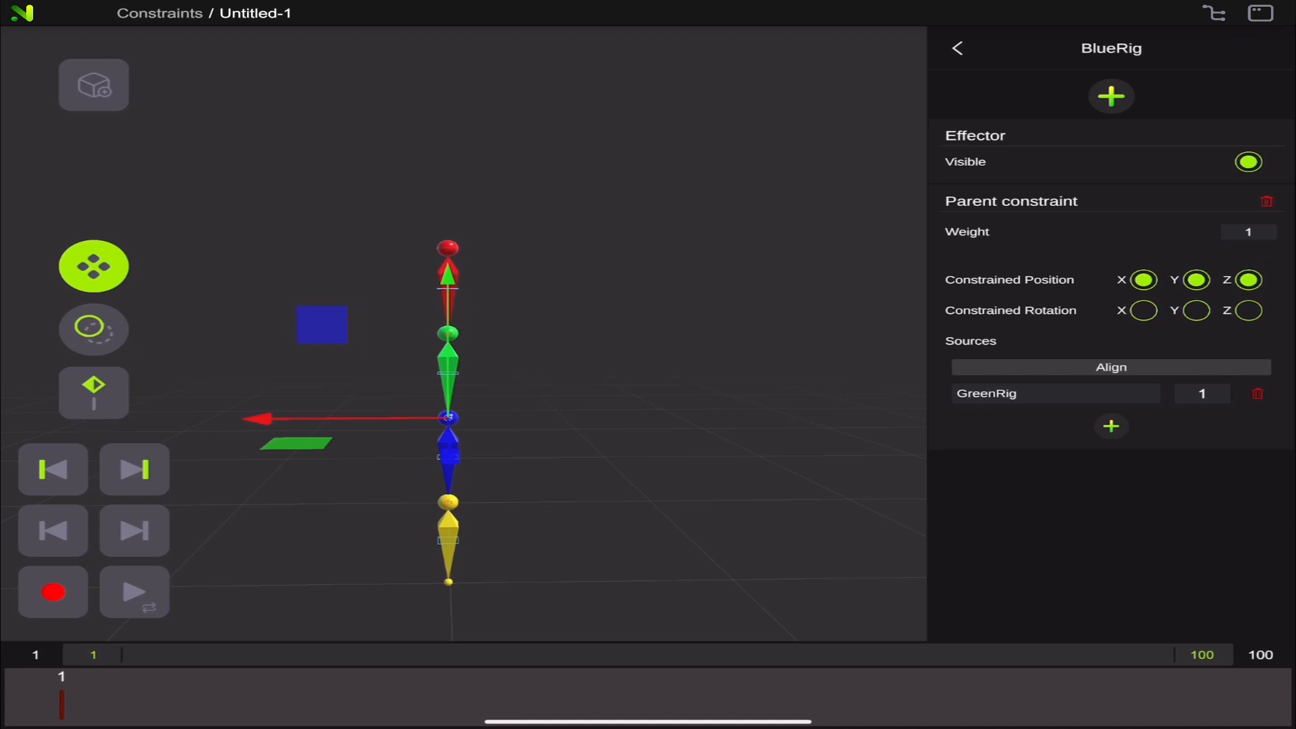
pyautogui.click(956, 47)
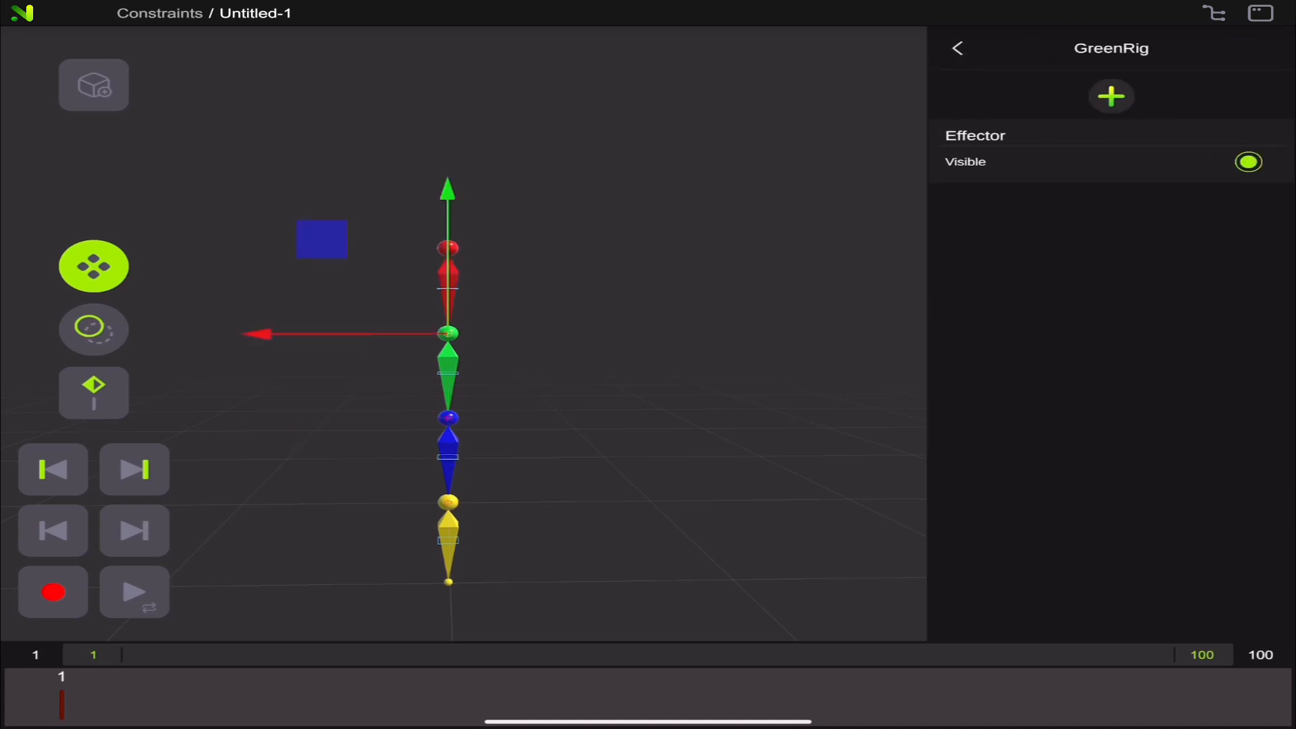
# Constrain GreenRig to RedRig with X and Y rotation unticked, then return to the object list
pyautogui.click(1111, 96)
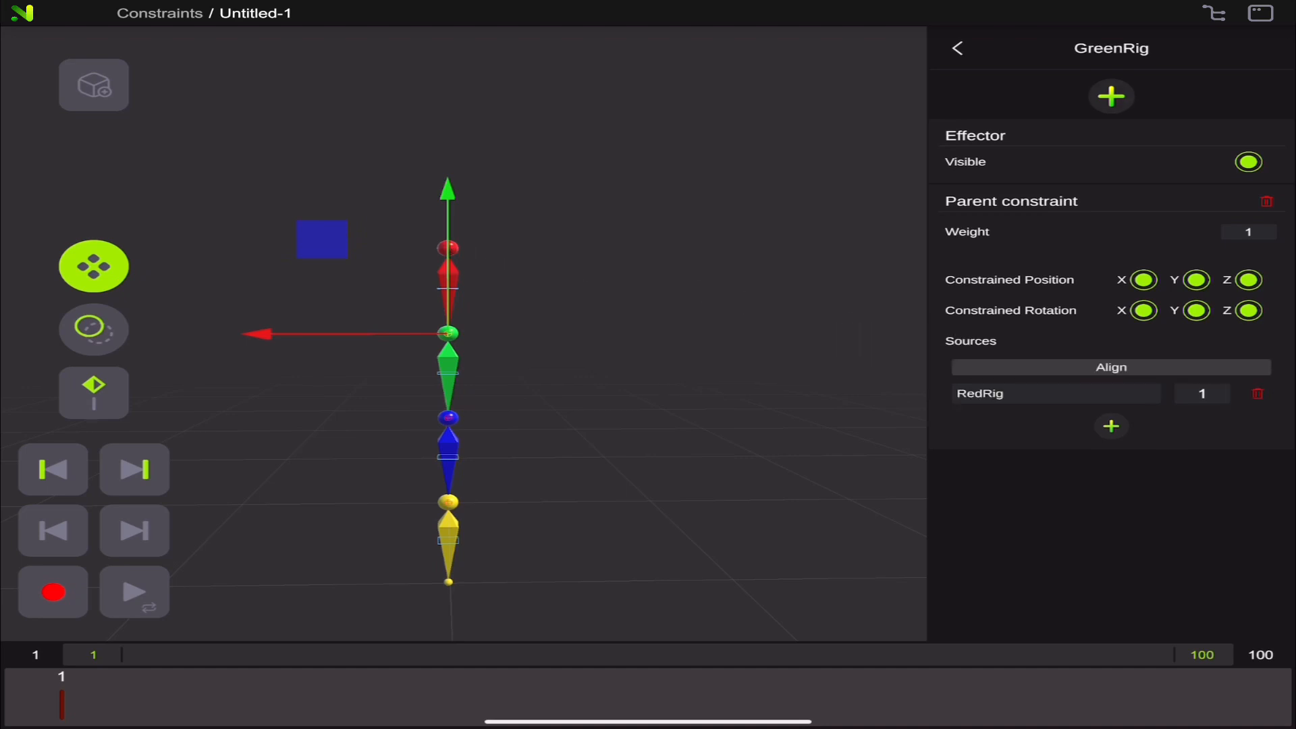
pyautogui.click(1142, 310)
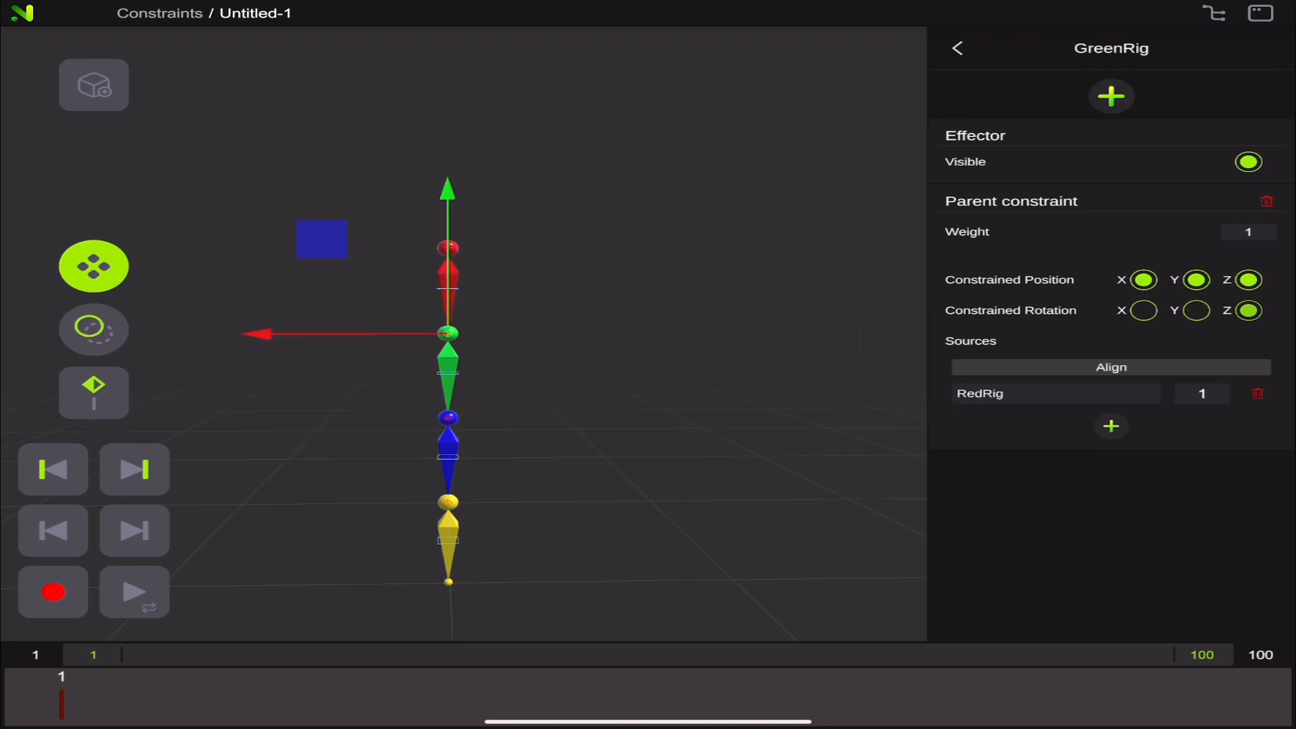
pyautogui.click(957, 47)
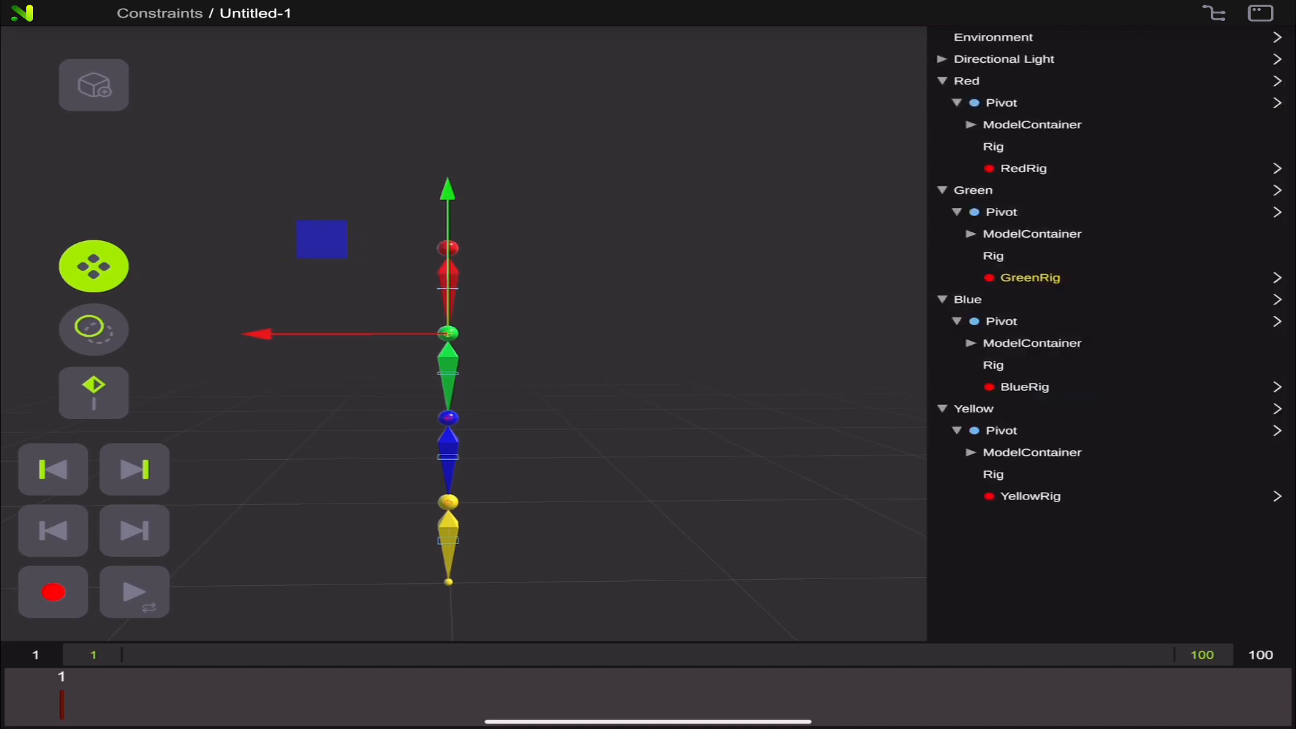
pyautogui.click(93, 328)
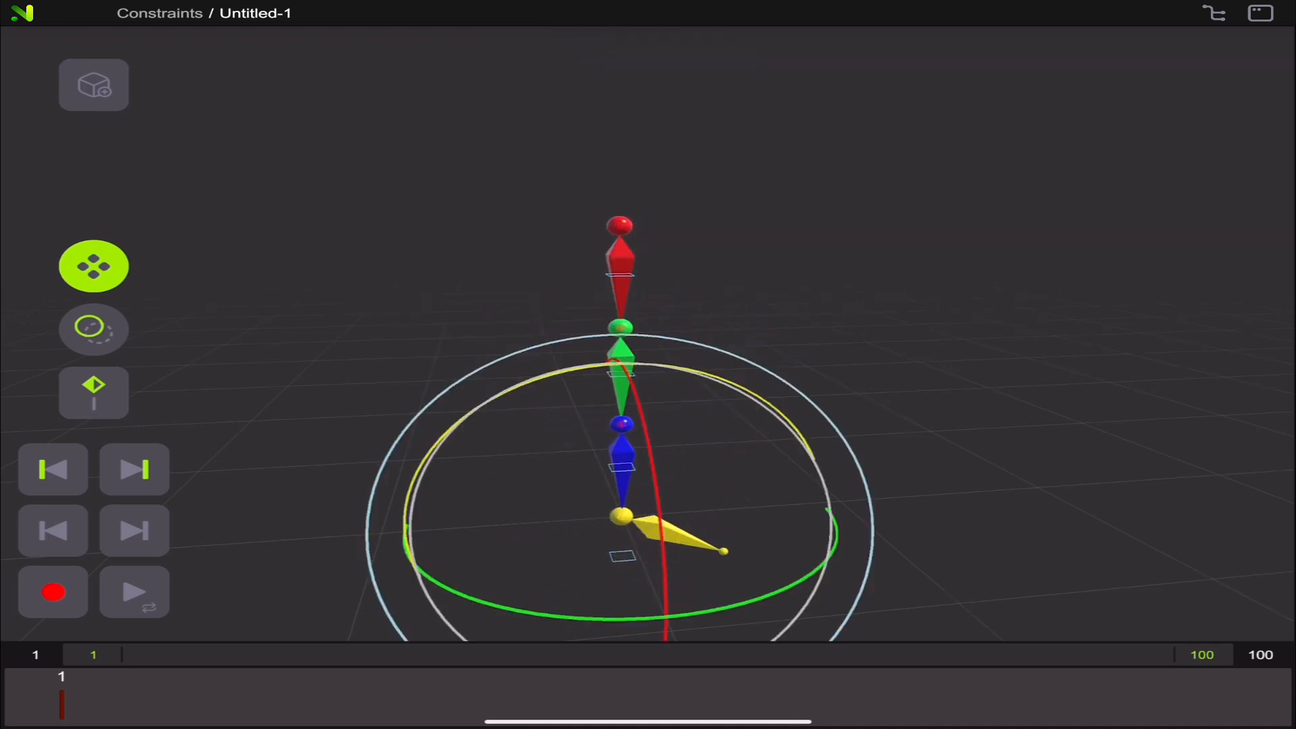
pyautogui.moveTo(725, 549); pyautogui.dragTo(626, 596)
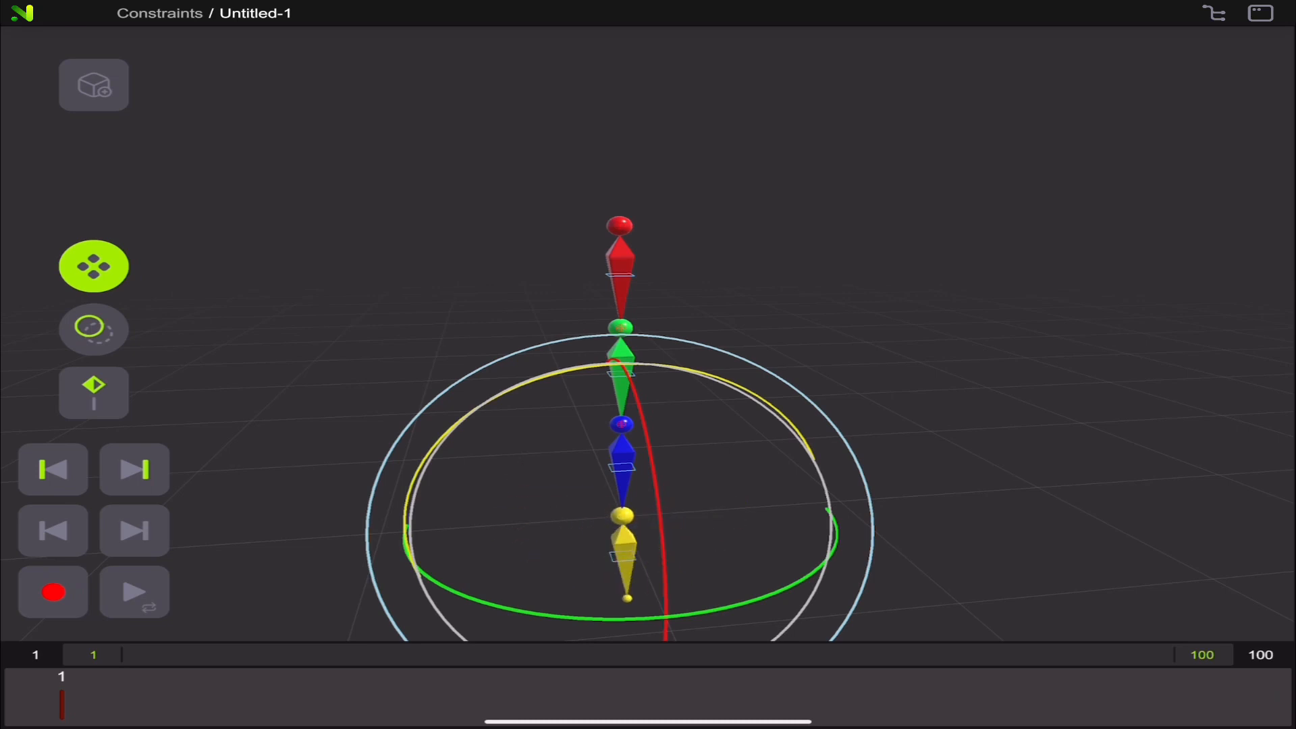